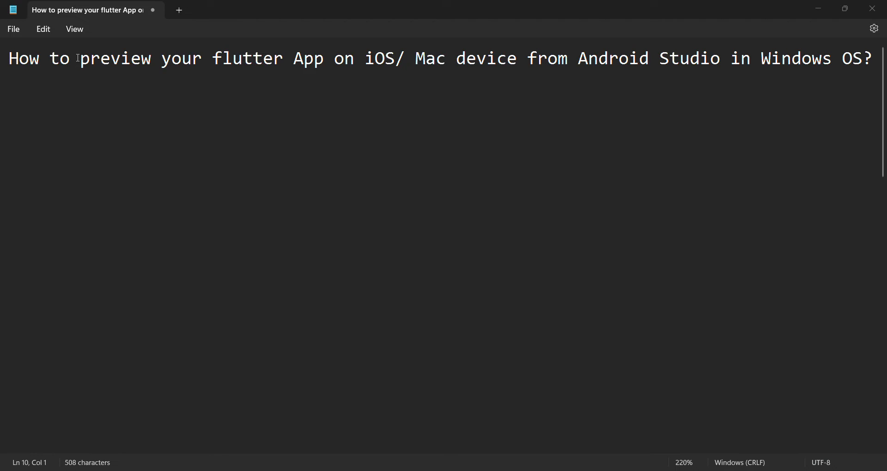
# Highlight the words 'preview your flutter App' in the Notepad heading.
pyautogui.moveTo(80, 58); pyautogui.dragTo(324, 58)
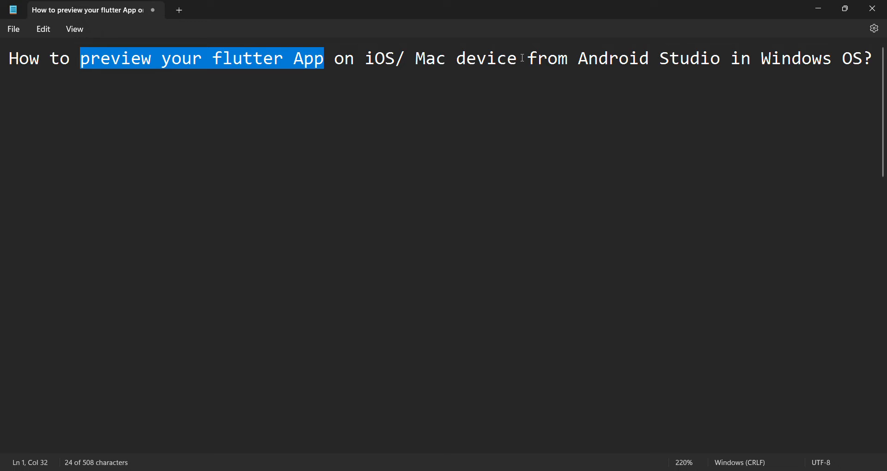
pyautogui.moveTo(623, 59)
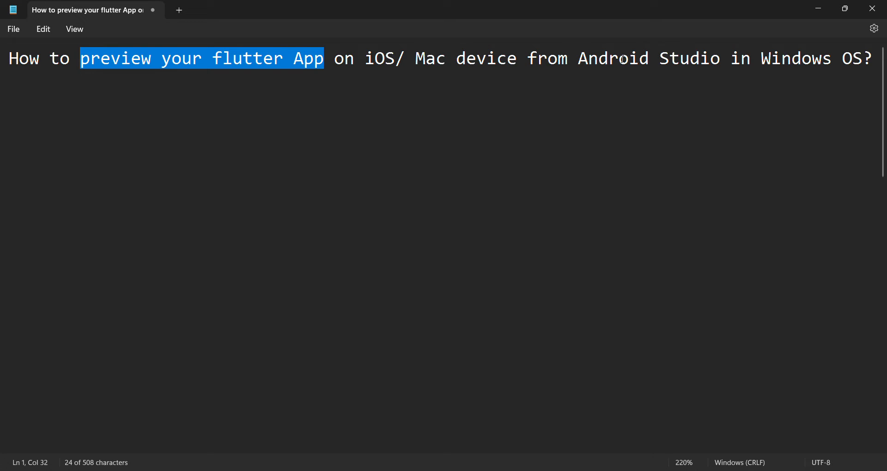
pyautogui.moveTo(586, 140)
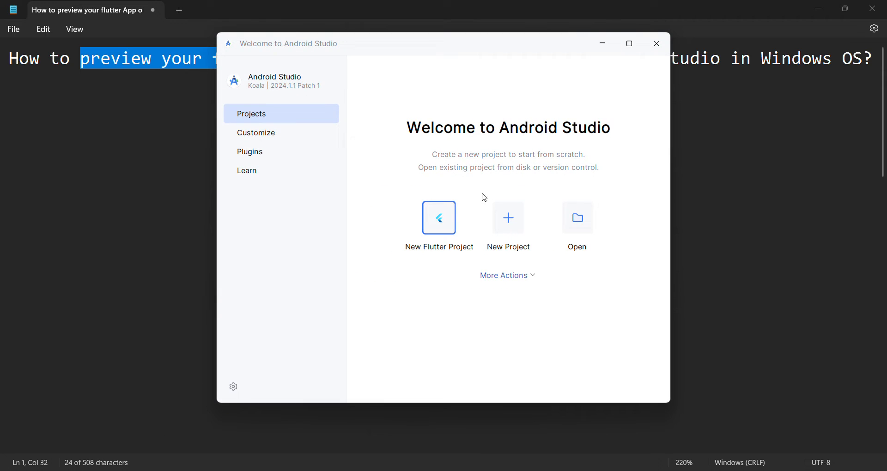
pyautogui.moveTo(440, 228)
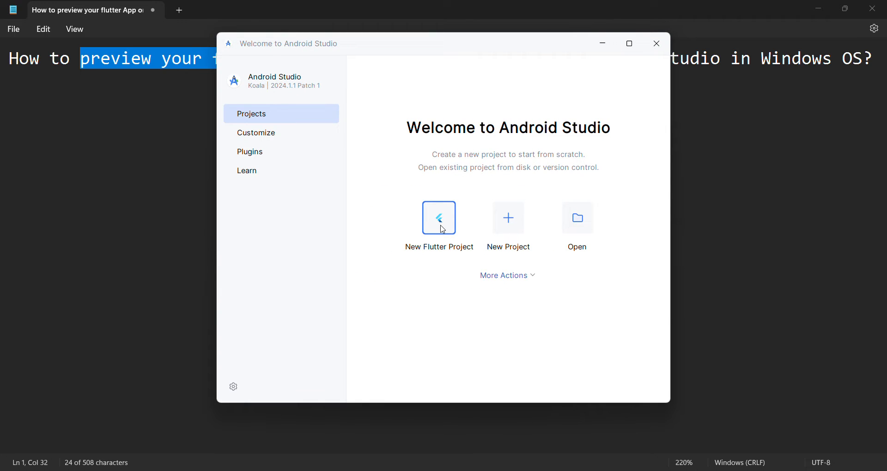
# Create a new Flutter project named ios_mac_app at C:\Work\ios_mac_app with the default SDK path.
pyautogui.click(439, 218)
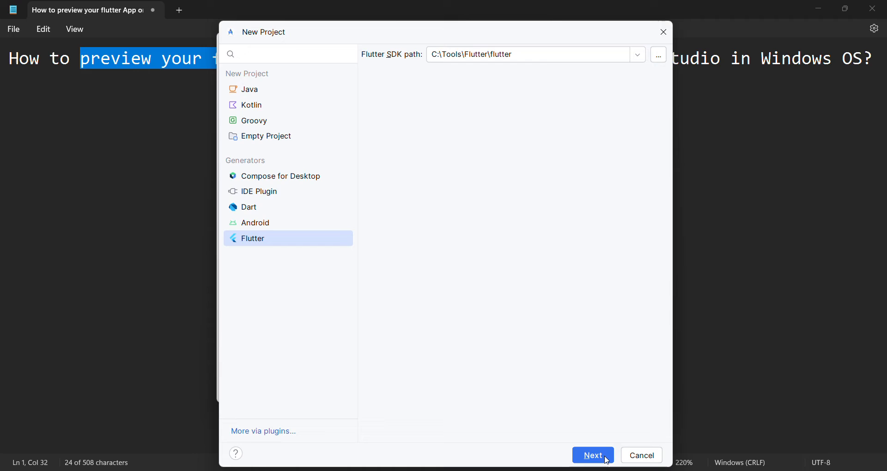
pyautogui.click(593, 455)
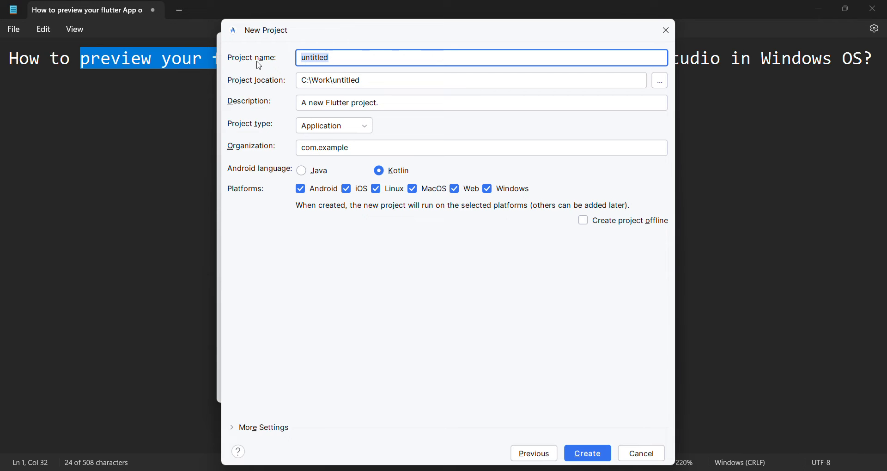
pyautogui.write('iOS')
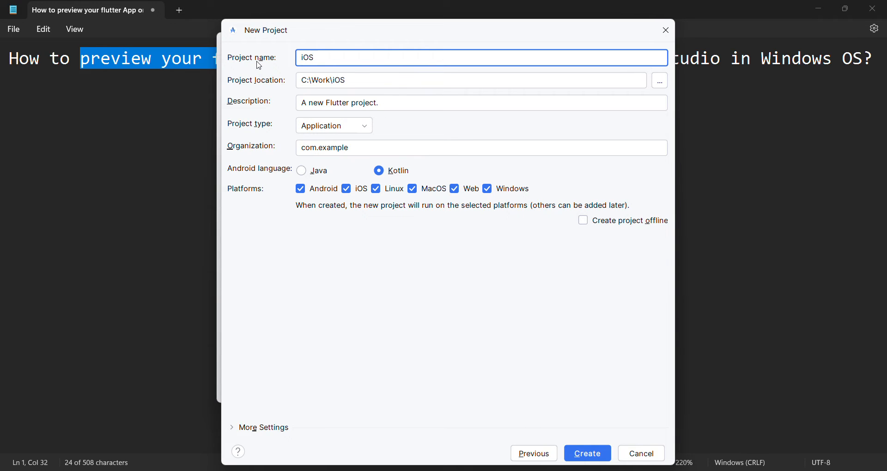
pyautogui.write('_M')
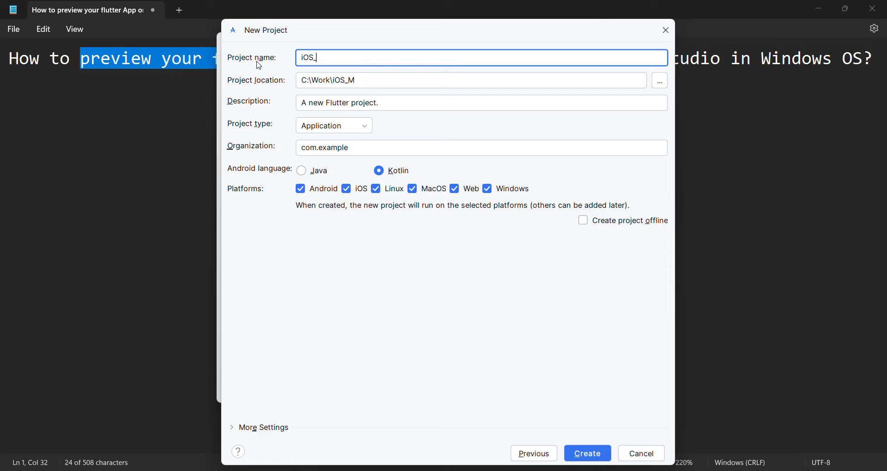
pyautogui.write('ios_mac_app')
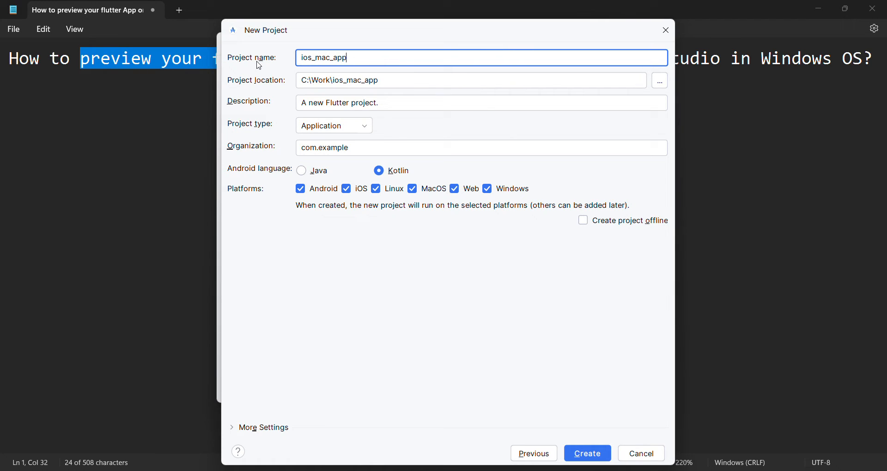
pyautogui.click(641, 453)
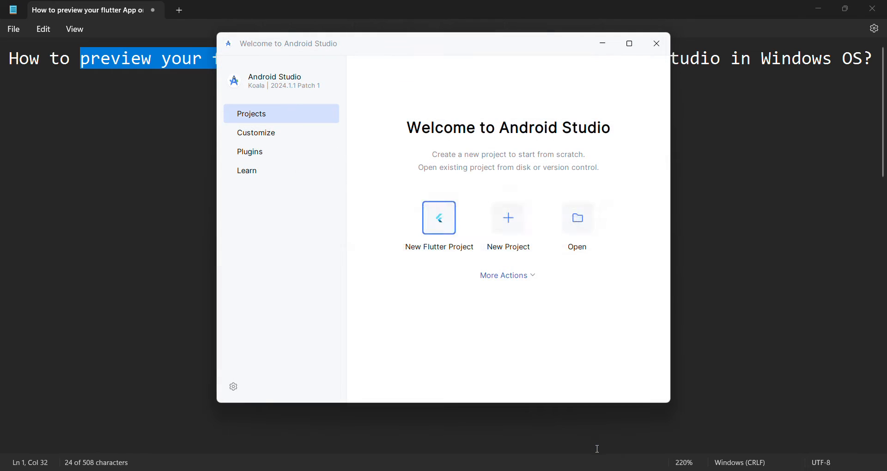
# Let the ios_mac_app project finish generating and clear the heading highlight in Notepad.
pyautogui.click(439, 218)
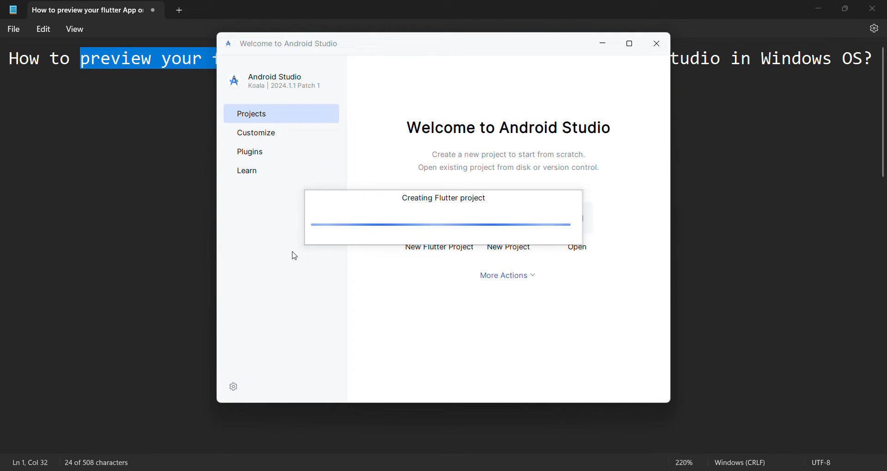
pyautogui.moveTo(457, 270)
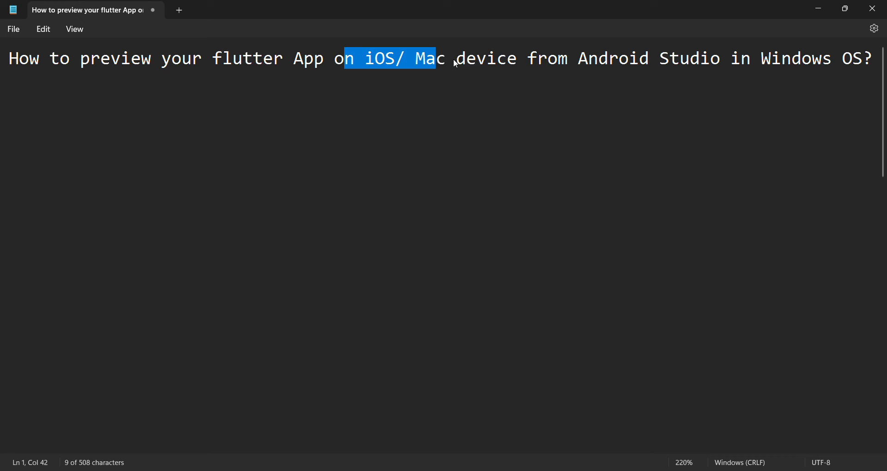
pyautogui.click(585, 60)
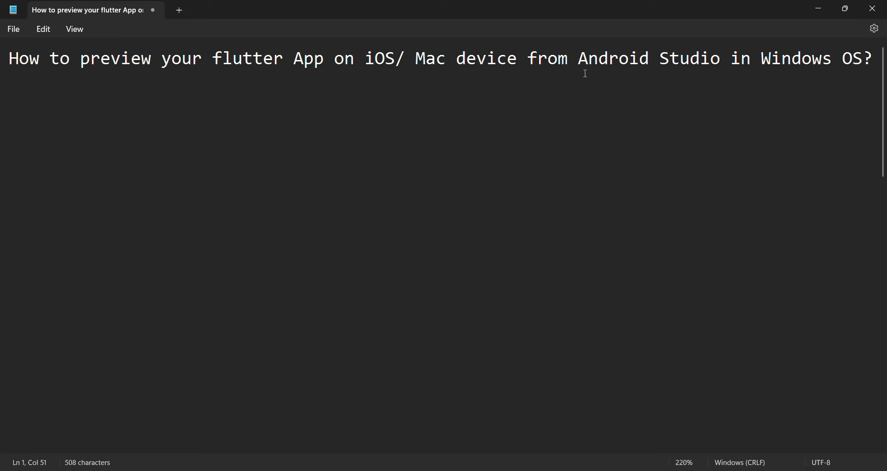
pyautogui.moveTo(416, 123)
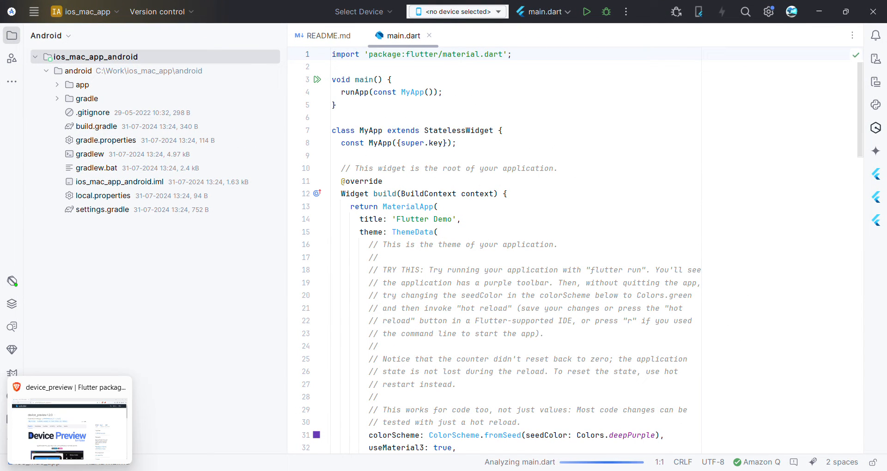
# Bring up the device_preview package page on pub.dev and select its 'device_preview 1.2.0' title.
pyautogui.click(69, 388)
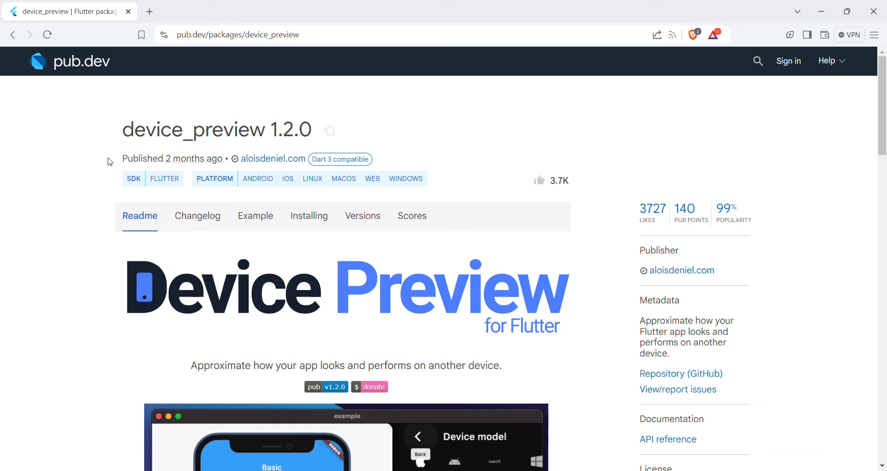
pyautogui.tripleClick(216, 129)
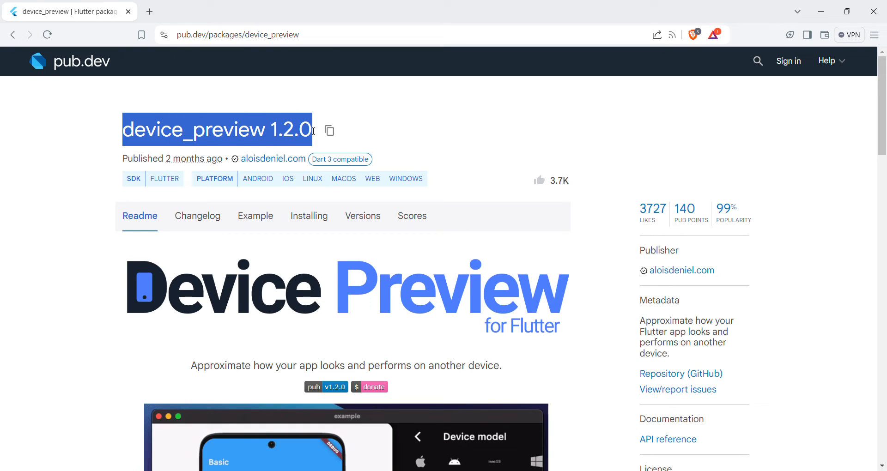
pyautogui.moveTo(515, 51)
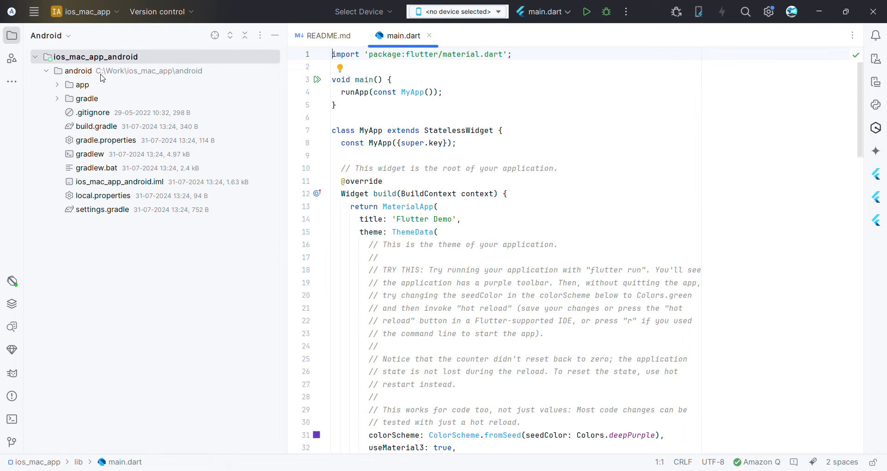
pyautogui.moveTo(279, 26)
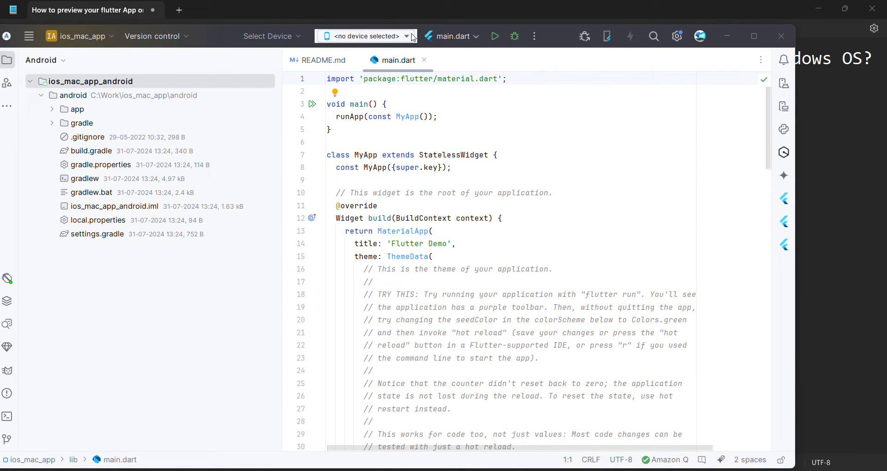
pyautogui.moveTo(383, 16)
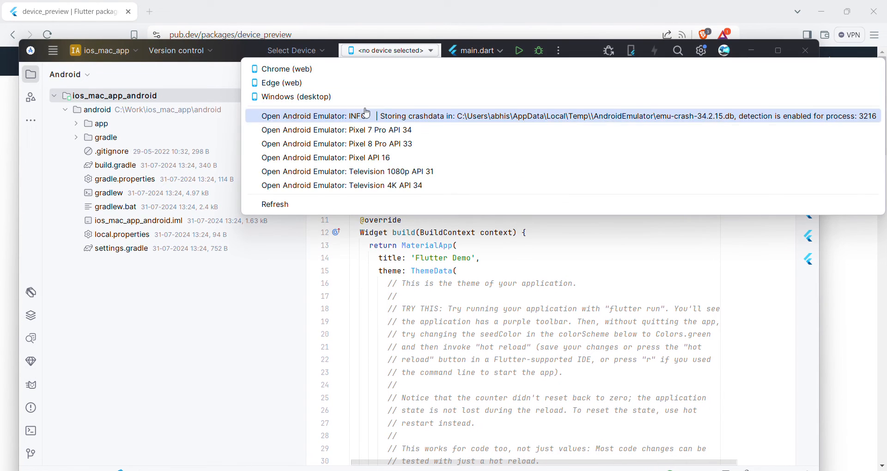
pyautogui.moveTo(334, 185)
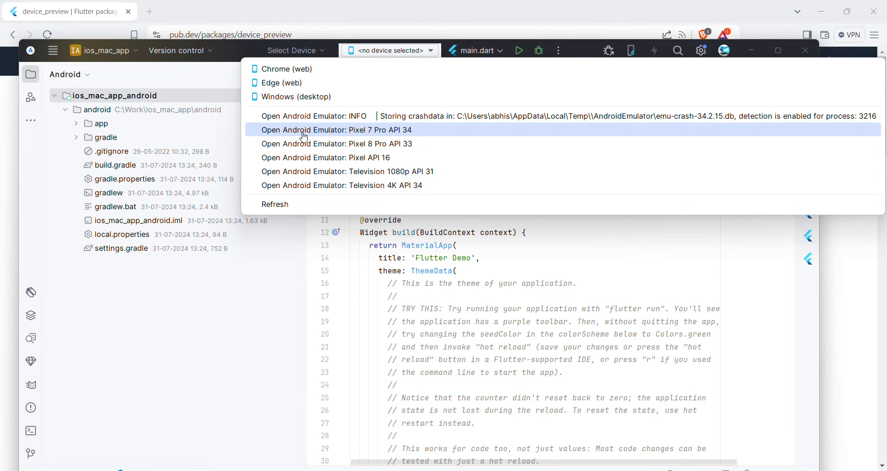
pyautogui.moveTo(329, 163)
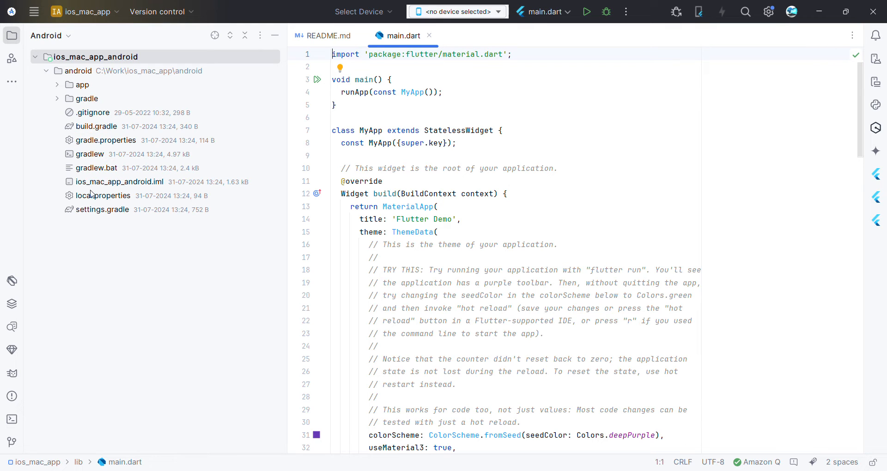
# Add 'device_preview: 1.2.0' under dependencies in the project's pubspec.yaml.
pyautogui.click(54, 35)
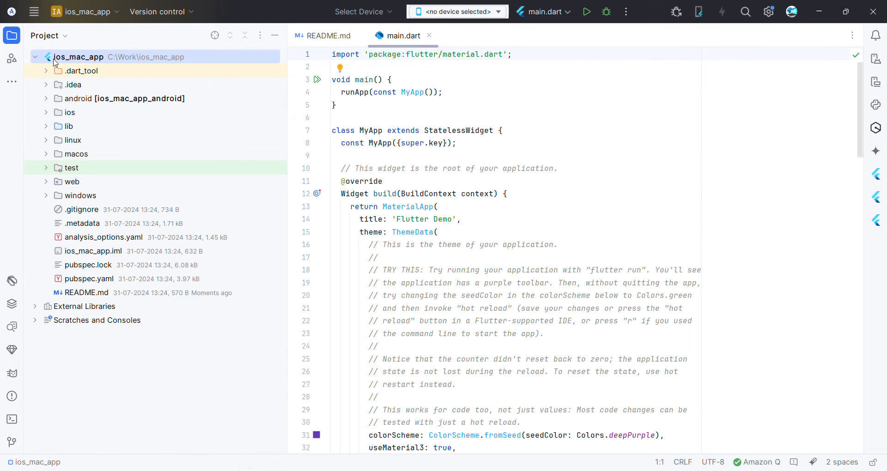
pyautogui.doubleClick(89, 279)
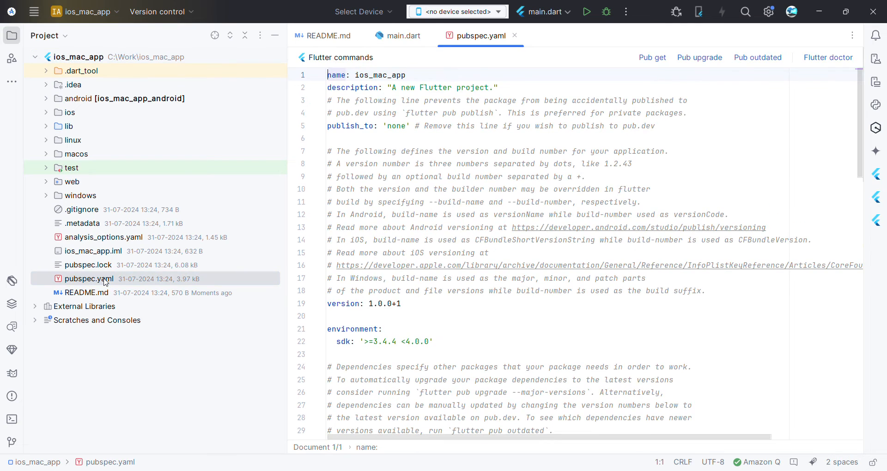
pyautogui.scroll(-3)
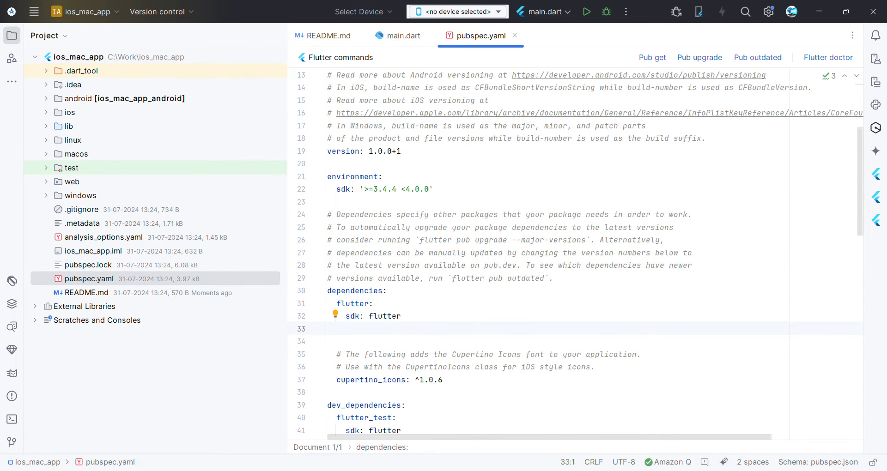
pyautogui.write('device_preview: 1.2.0')
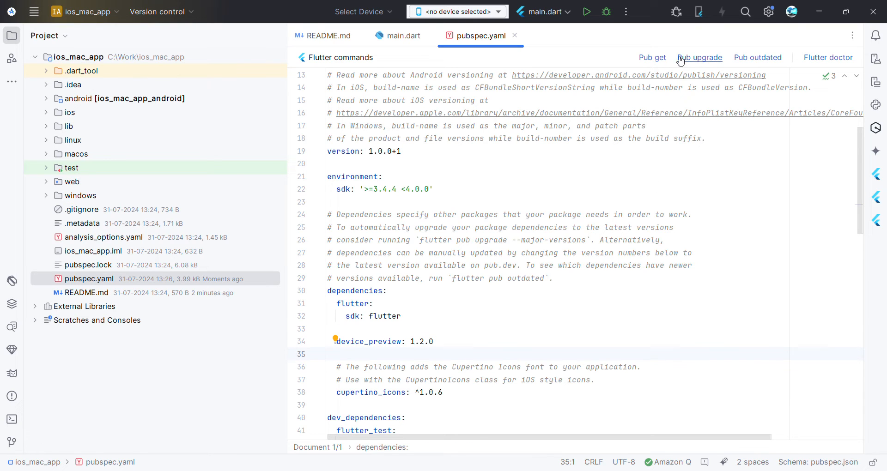
# Run Pub upgrade, Pub outdated and Pub get for the ios_mac_app dependencies.
pyautogui.click(652, 58)
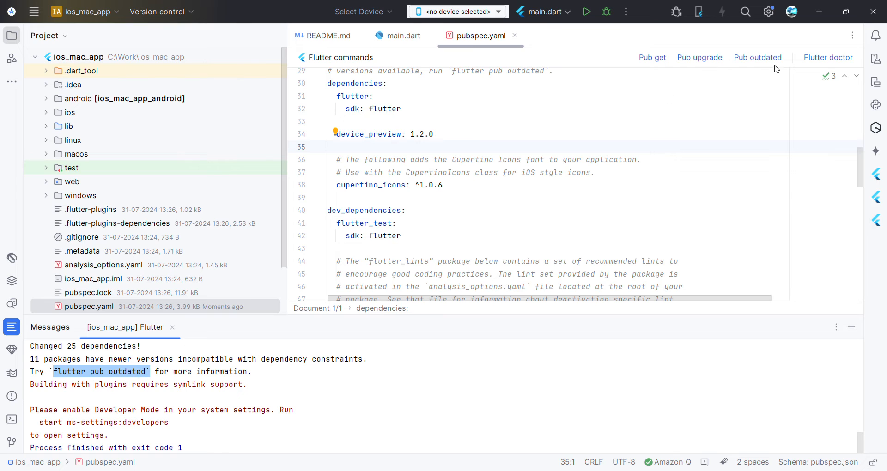
pyautogui.click(758, 57)
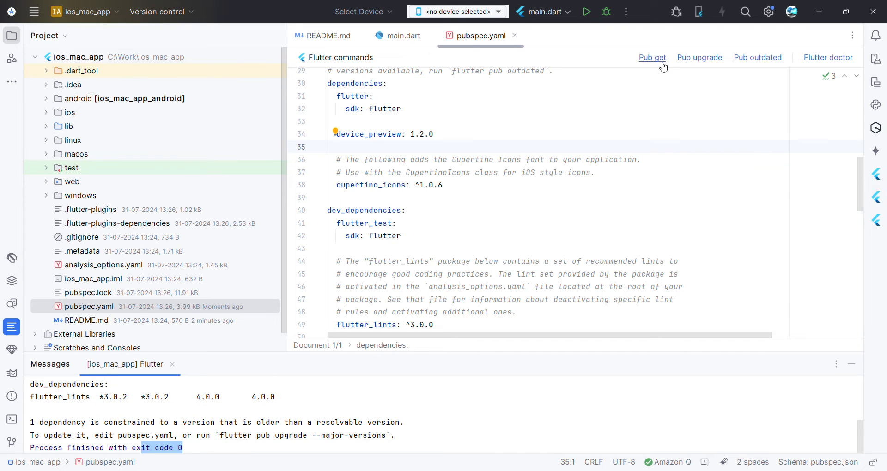
pyautogui.click(652, 57)
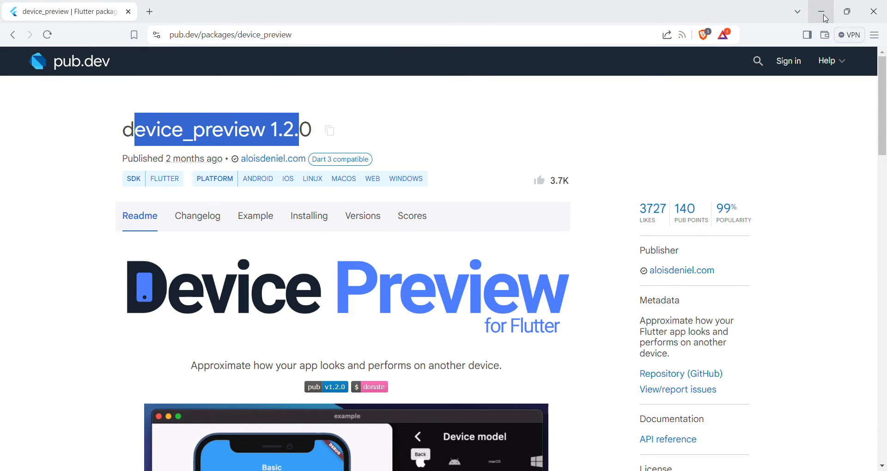
# Minimize the browser so the ios_mac_app project in Android Studio is in front.
pyautogui.click(821, 11)
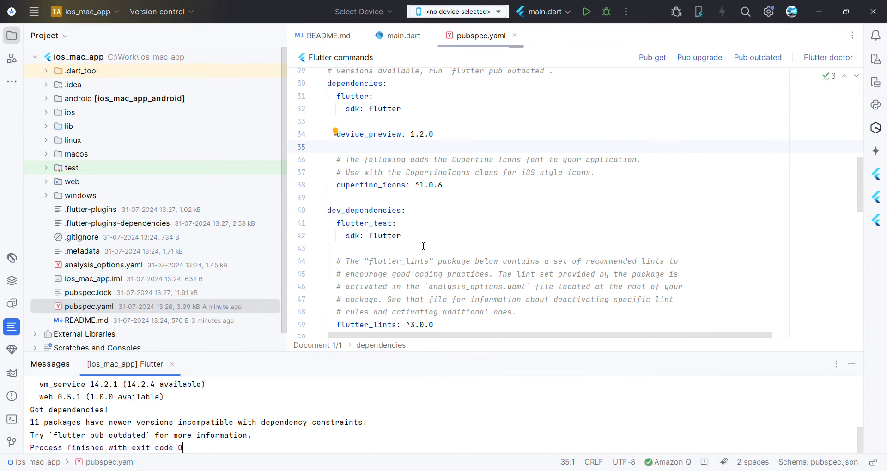
pyautogui.moveTo(397, 41)
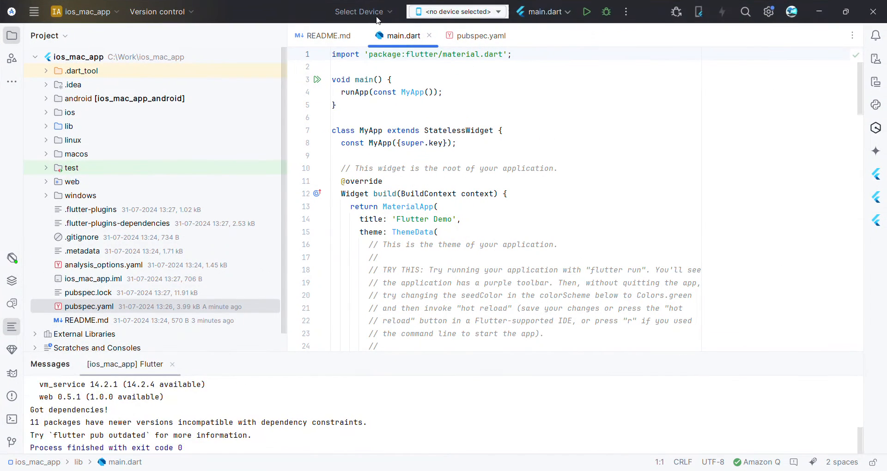
# Run the app on Chrome (web), hide the Project tree, and put const MyApp() on its own line inside runApp.
pyautogui.click(587, 12)
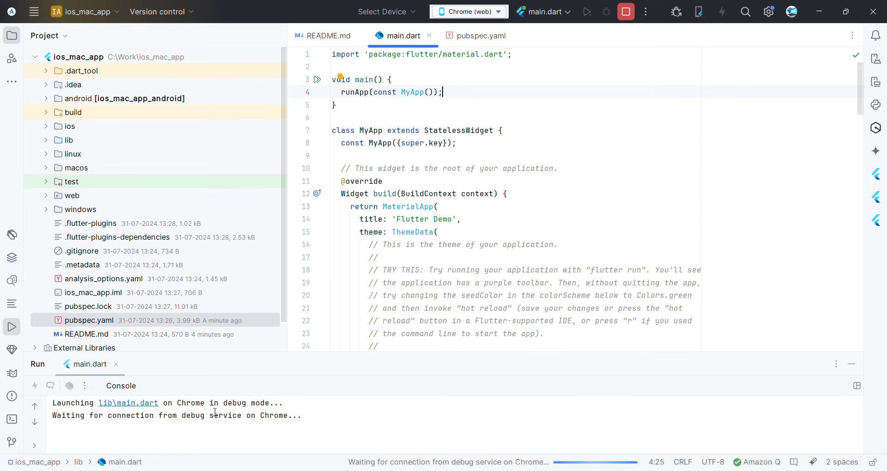
pyautogui.moveTo(9, 35)
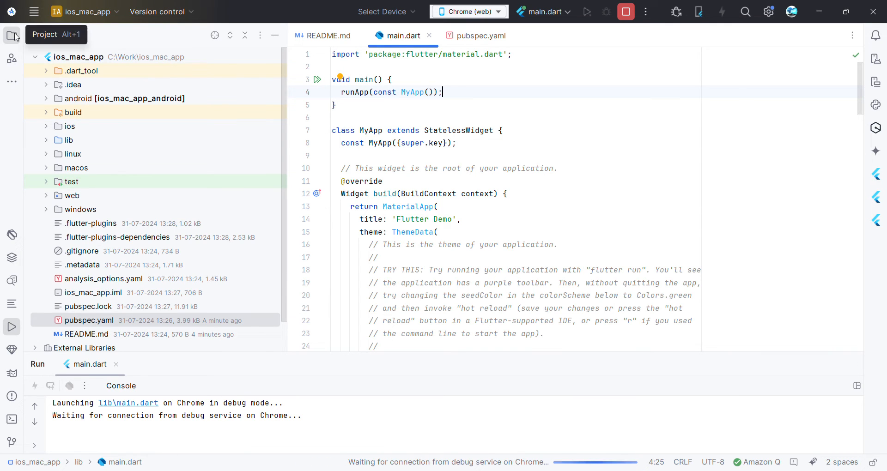
pyautogui.click(9, 35)
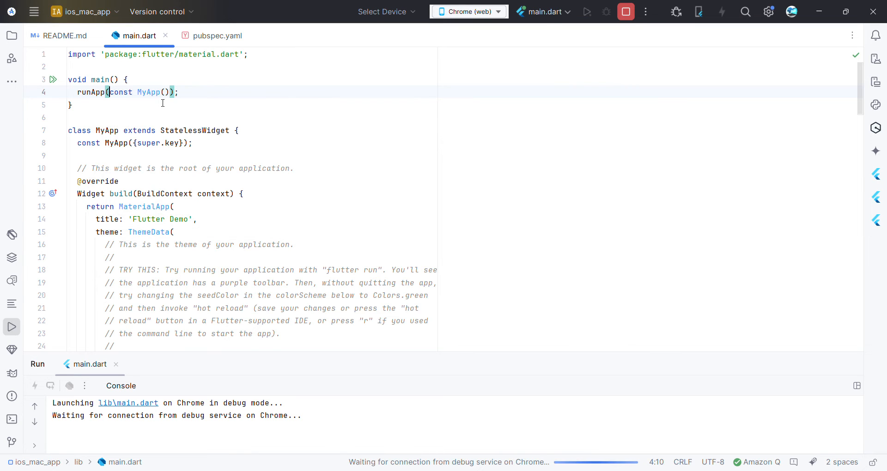
pyautogui.press('Enter')
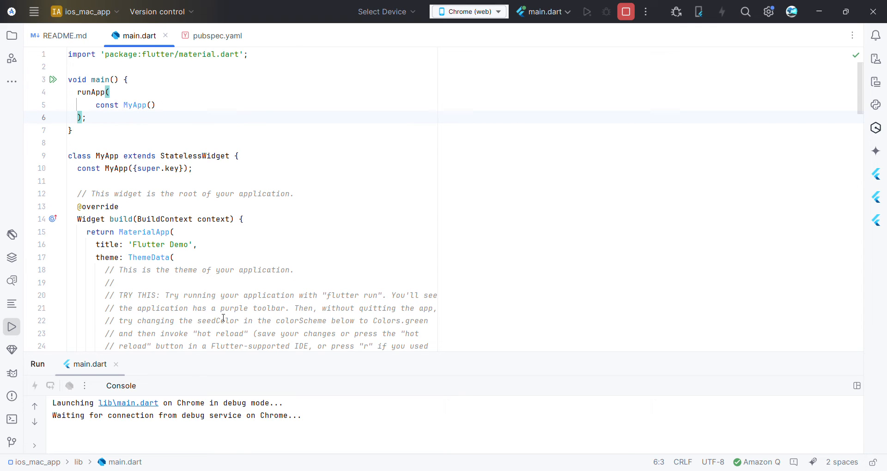
# Hot restart the demo app and increment its counter with the + button.
pyautogui.click(587, 12)
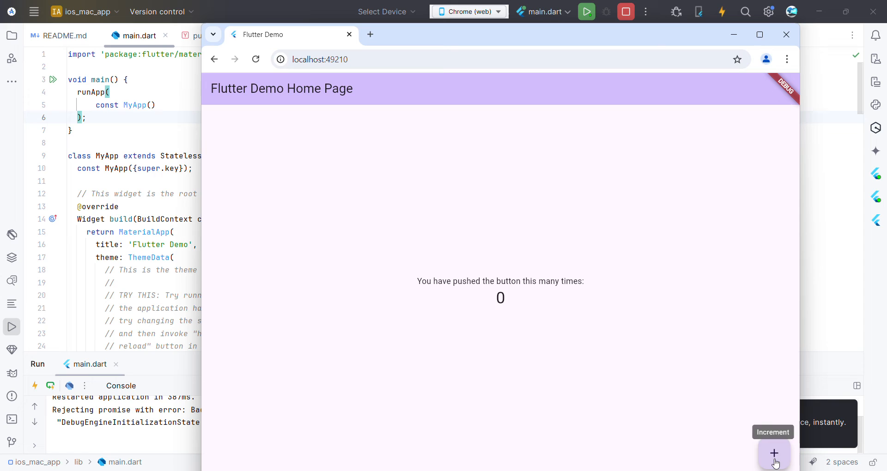
pyautogui.click(774, 453)
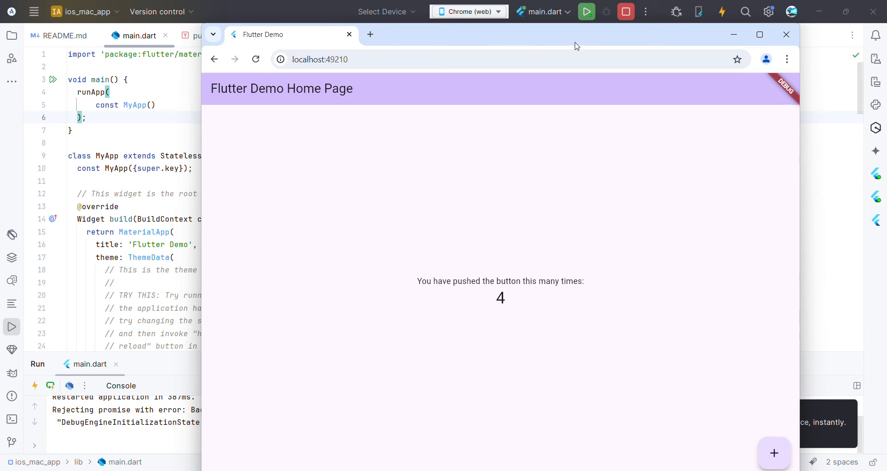
pyautogui.moveTo(571, 151)
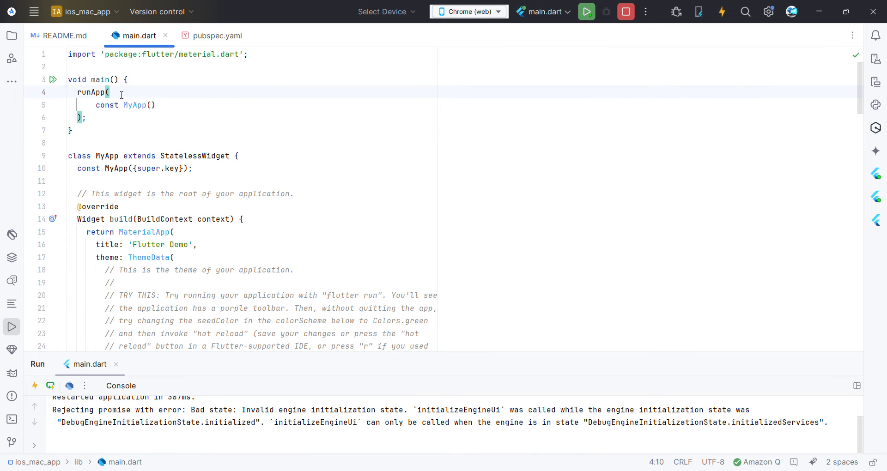
# Wrap MyApp() in DevicePreview(builder: (context) => ...), drop const, import device_preview.dart, and hot restart.
pyautogui.write('DevicePreview(')
pyautogui.write('builder: (context) =>')
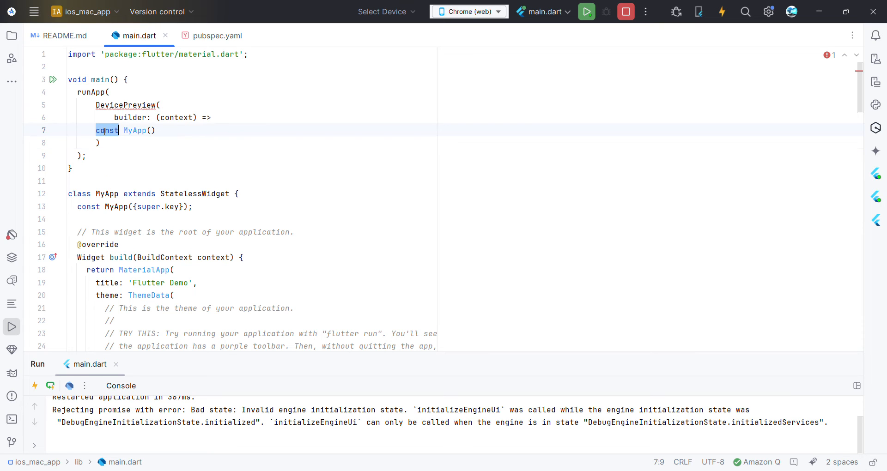
pyautogui.press('Backspace')
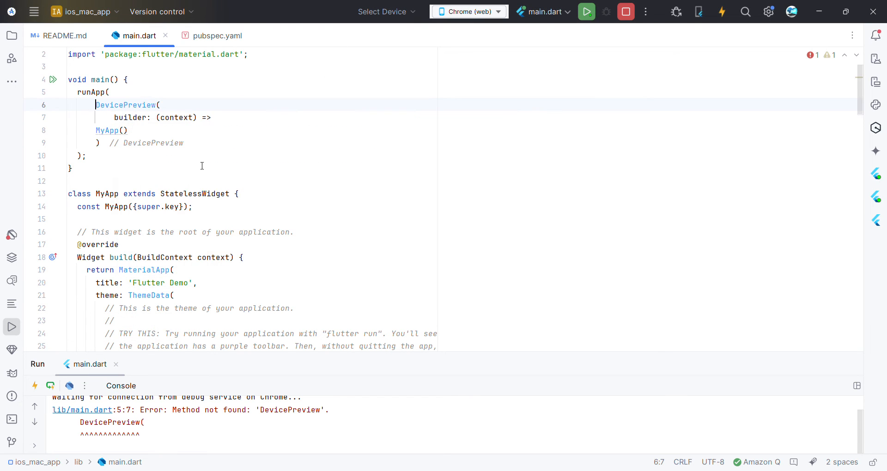
pyautogui.write("import 'package:device_preview/device_preview.dart';")
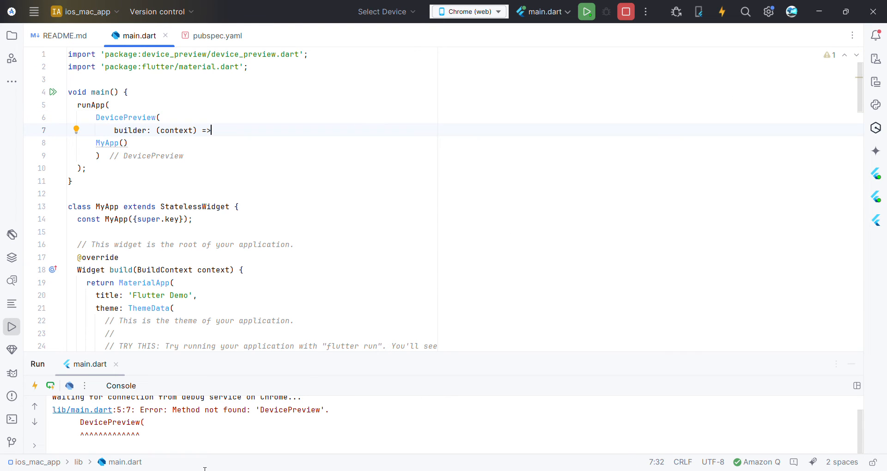
pyautogui.click(587, 12)
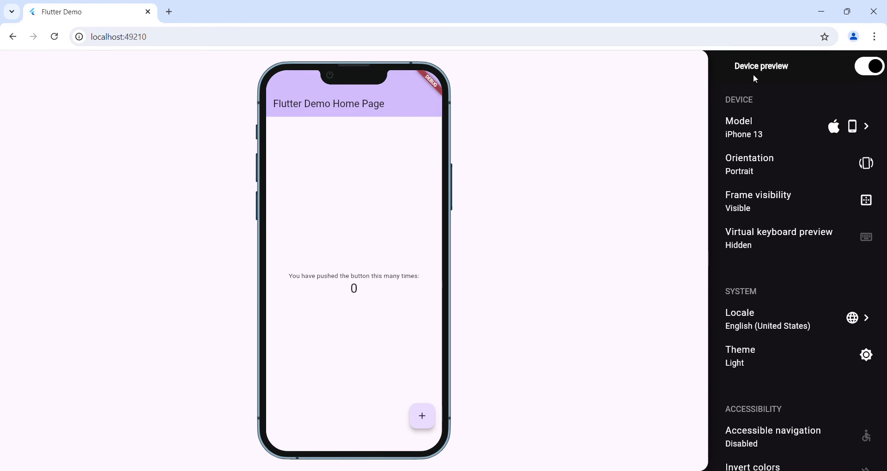
# Toggle Device preview off and on again, then bump the counter to 7 inside the iPhone 13 frame.
pyautogui.click(868, 66)
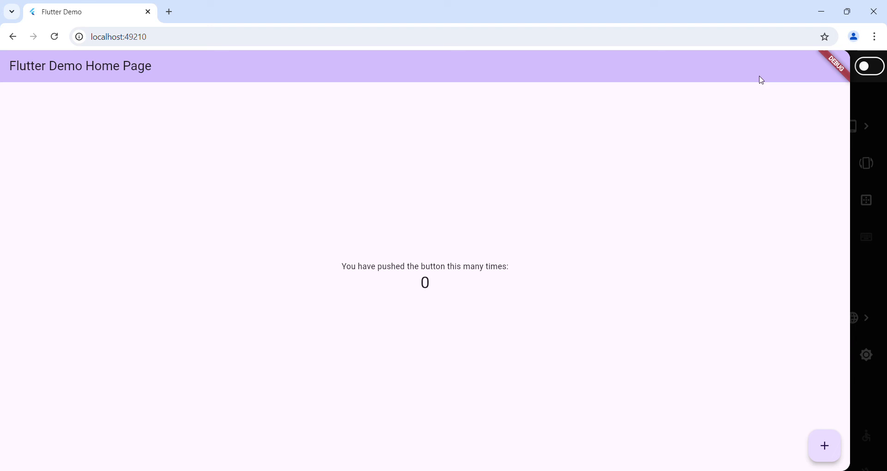
pyautogui.moveTo(613, 364)
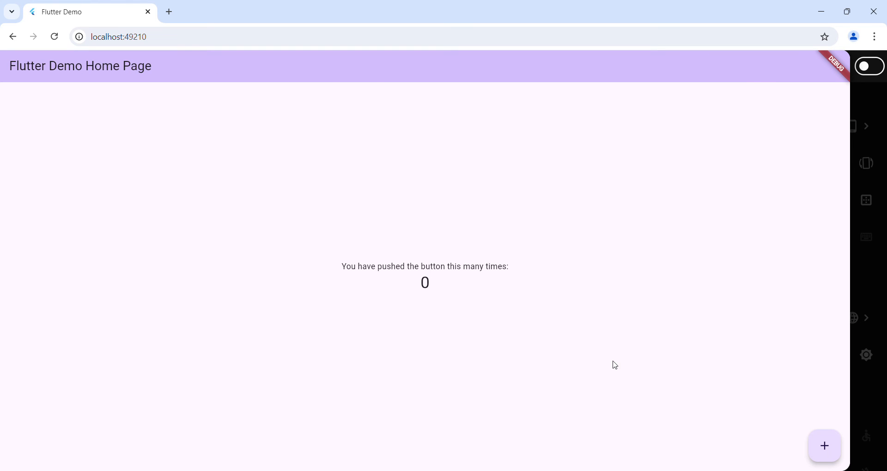
pyautogui.moveTo(825, 447)
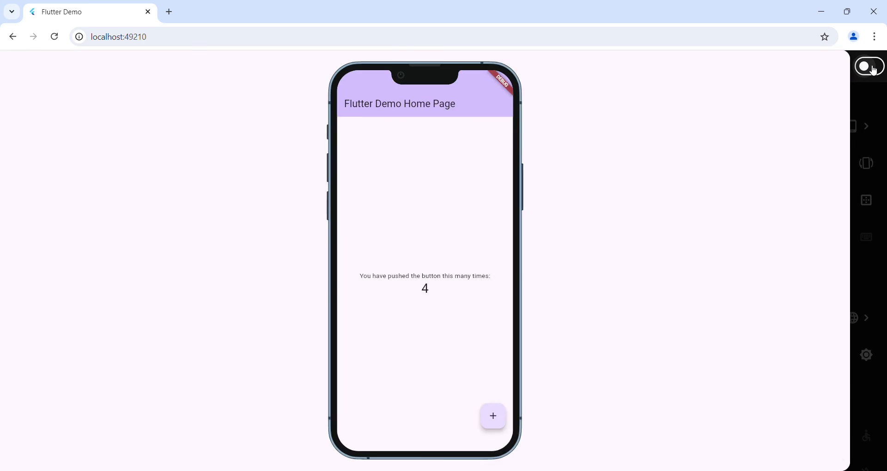
pyautogui.click(870, 66)
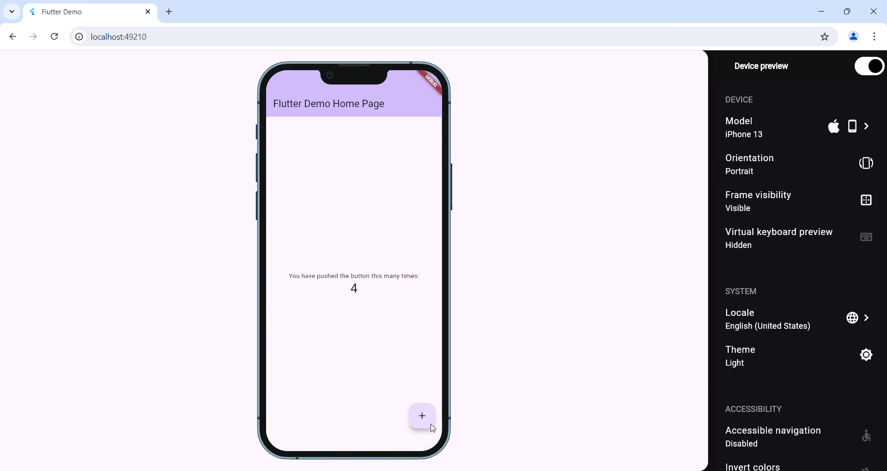
pyautogui.click(421, 416)
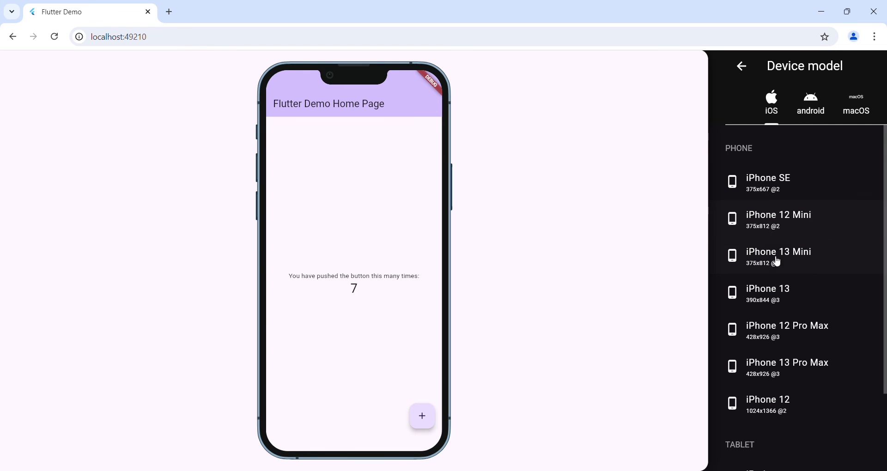
# Preview the counter app in a macOS MacBook Pro frame and increment the count there.
pyautogui.click(856, 104)
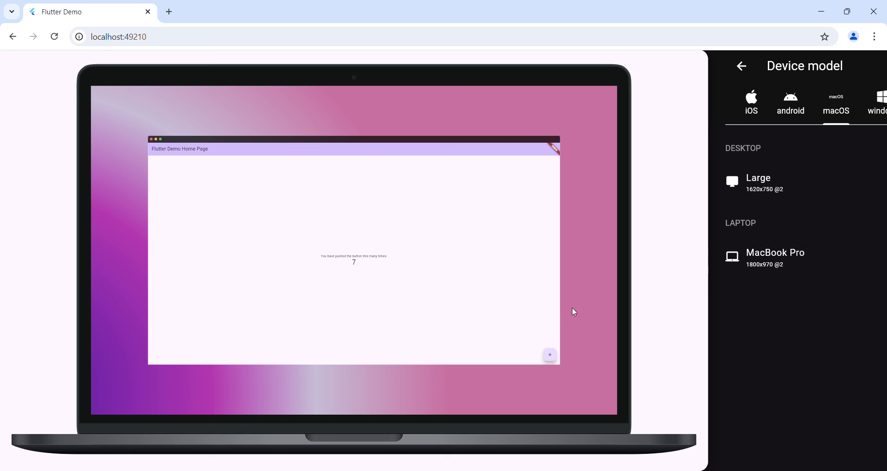
pyautogui.click(549, 355)
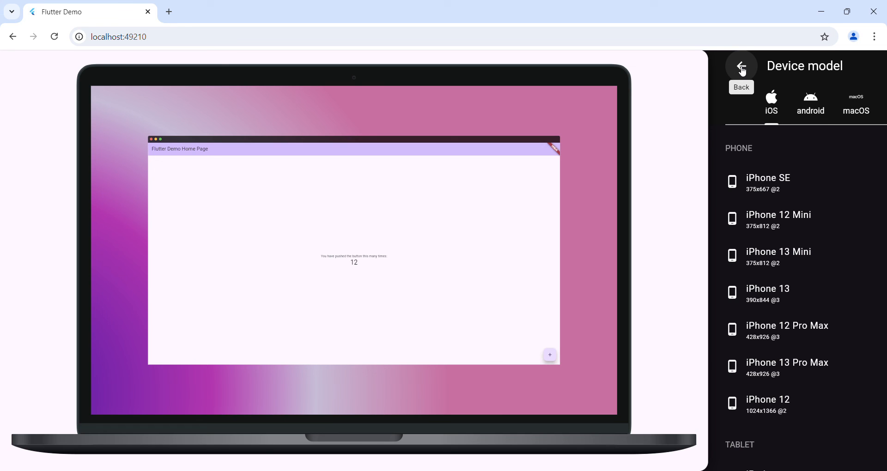
# Switch the preview back to iPhone 13 and raise the counter to 15.
pyautogui.click(742, 65)
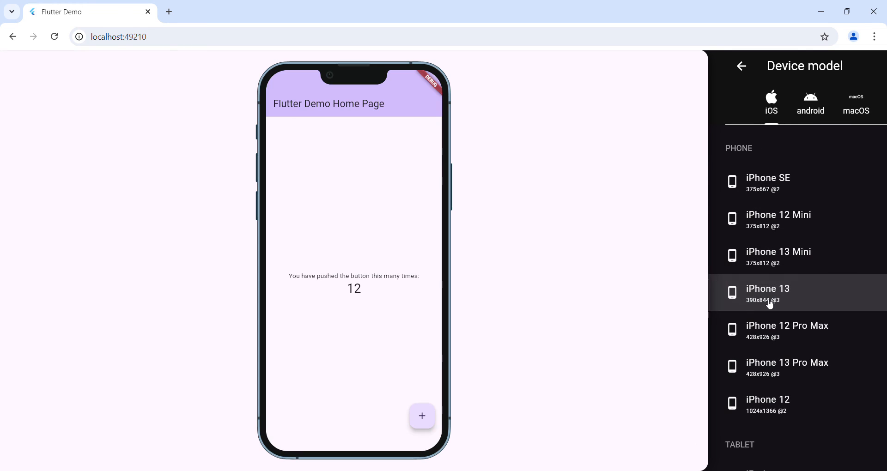
pyautogui.scroll(-3)
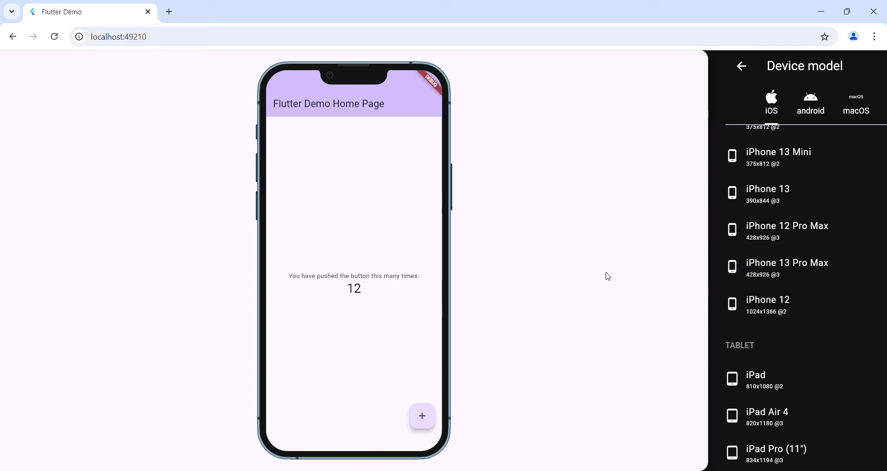
pyautogui.moveTo(408, 388)
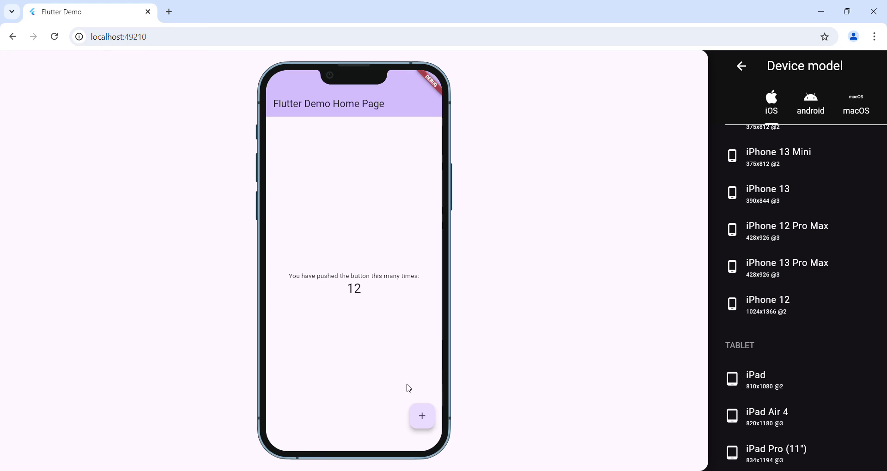
pyautogui.click(422, 415)
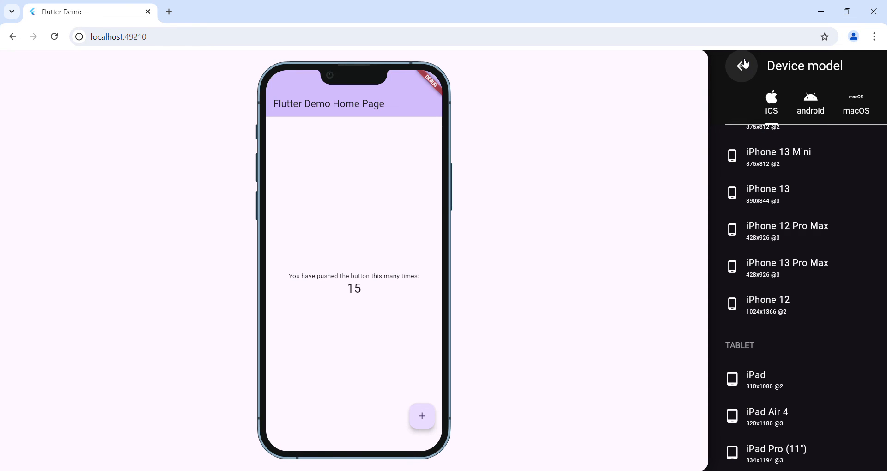
# Leave the Device model list, show the app full-width, then restore the iPhone 13 frame at count 15.
pyautogui.click(741, 66)
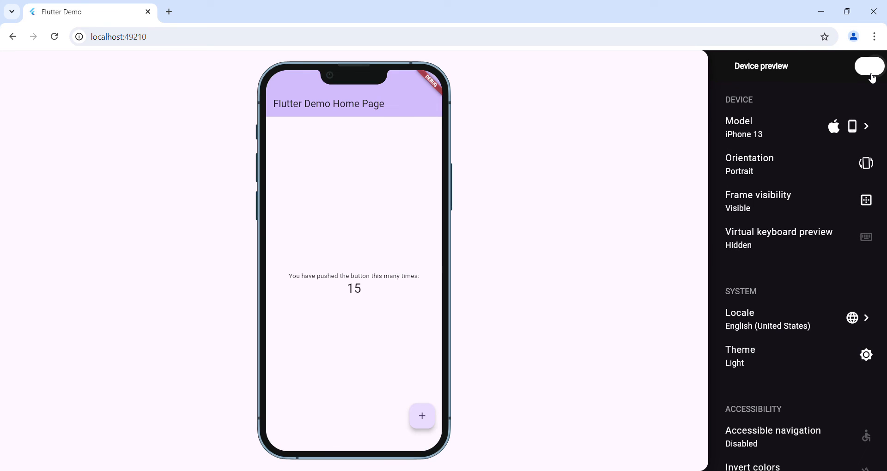
pyautogui.click(870, 67)
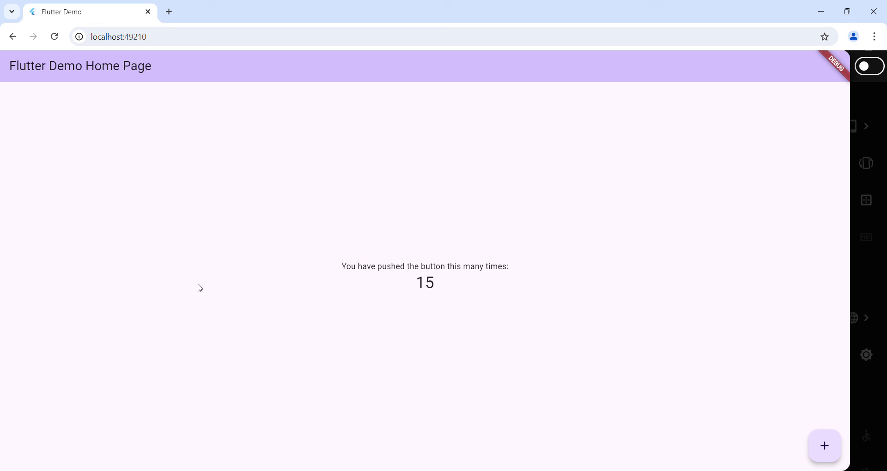
pyautogui.moveTo(255, 266)
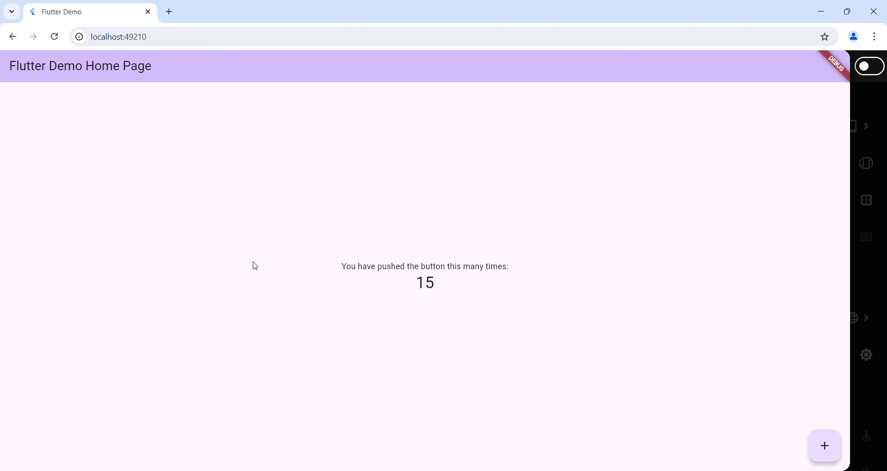
pyautogui.moveTo(364, 94)
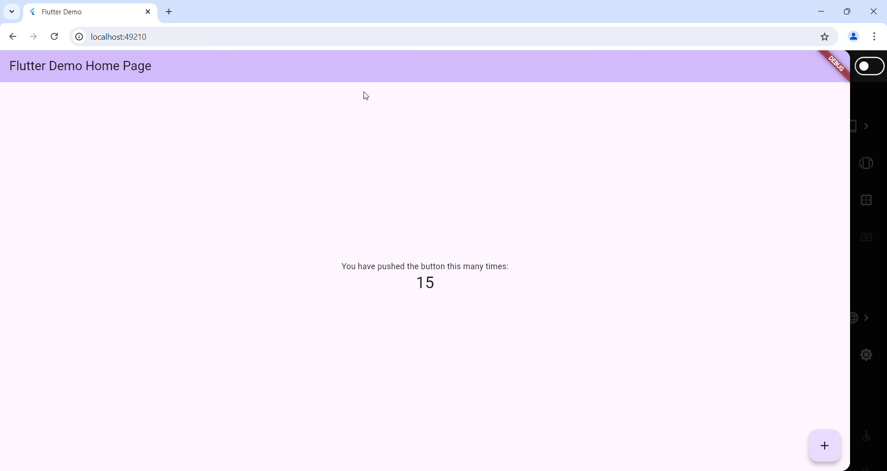
pyautogui.moveTo(361, 87)
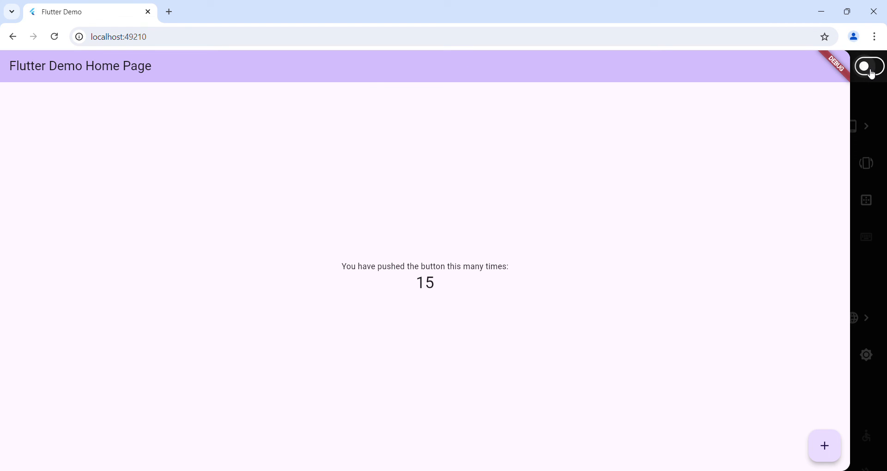
pyautogui.click(870, 66)
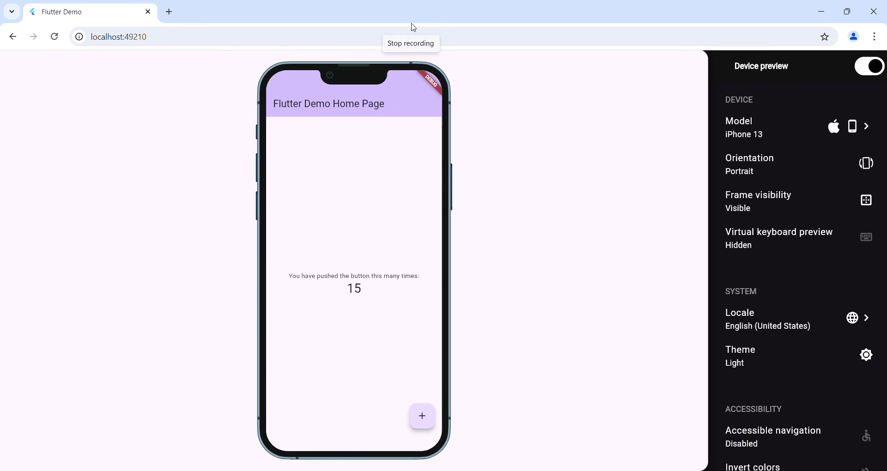